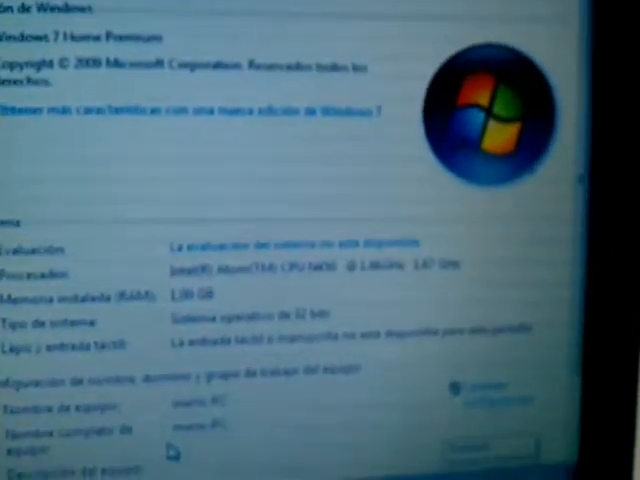
pyautogui.scroll(-3)
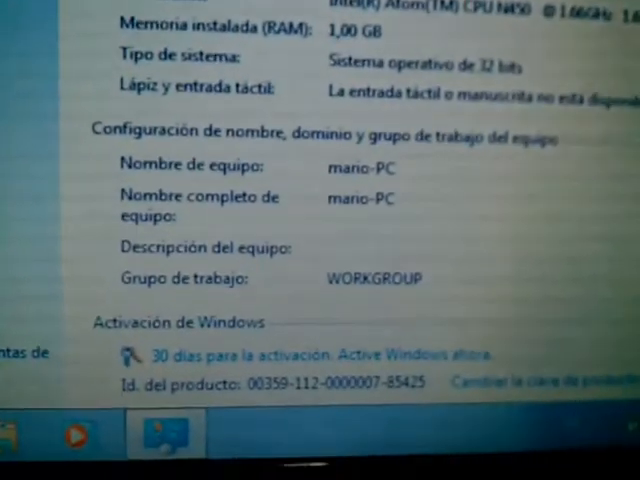
pyautogui.scroll(-3)
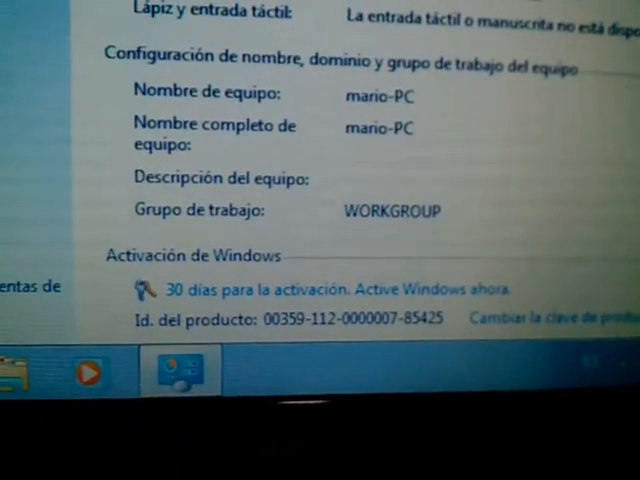